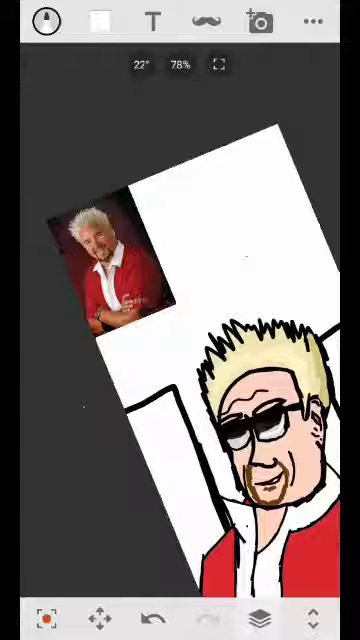
Step: Review the drawing layers, then bring up the brush palette with the fill bucket and red ready
left_click(260, 616)
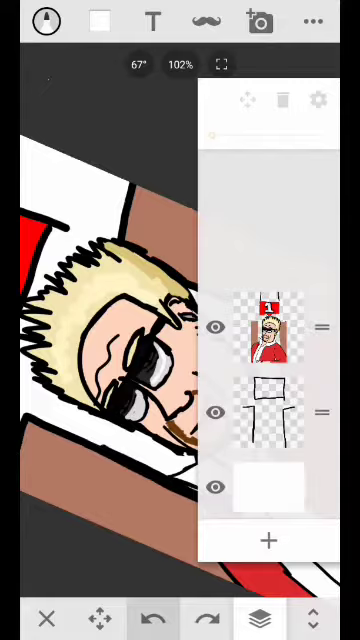
left_click(44, 20)
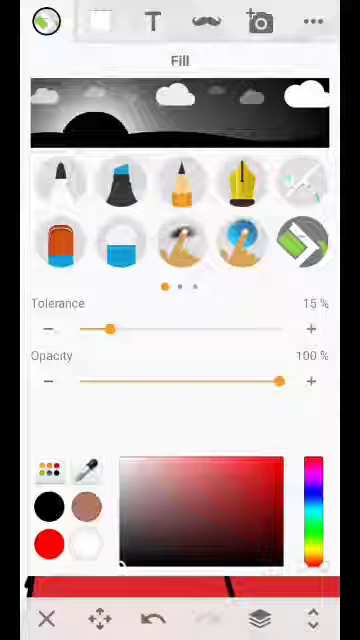